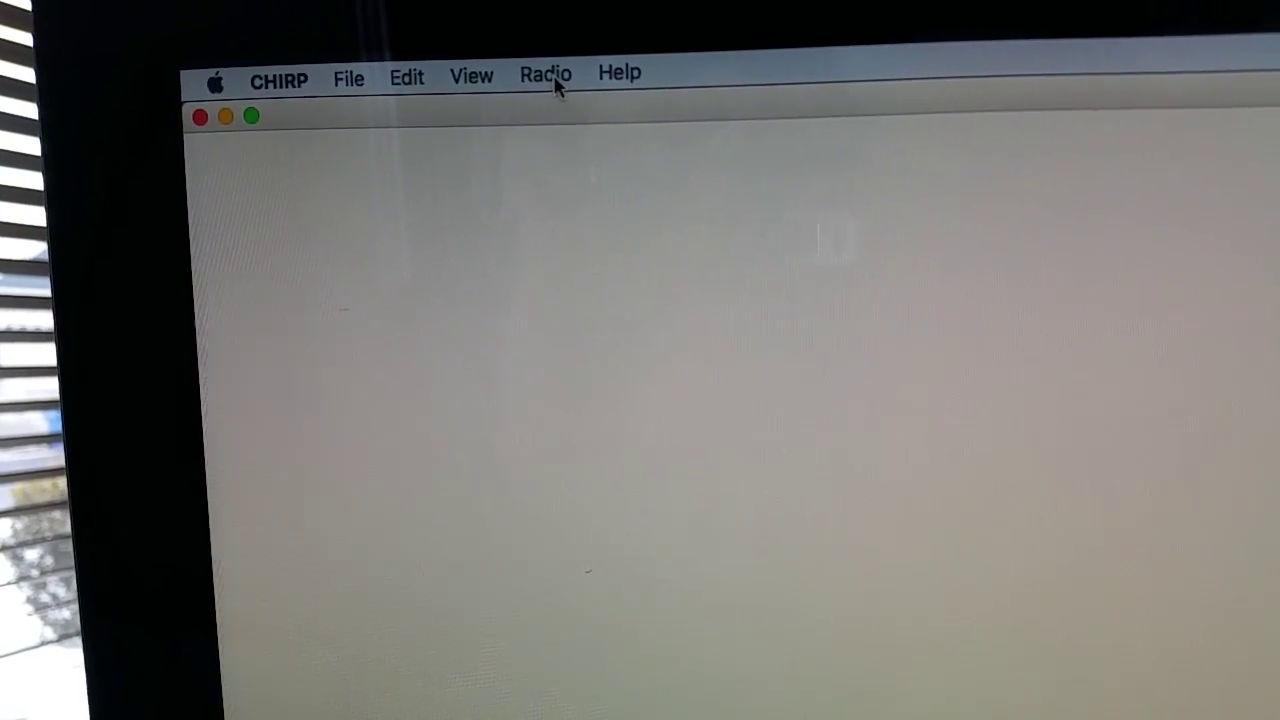
# - Start a Download From Radio from the Radio menu
pyautogui.click(545, 75)
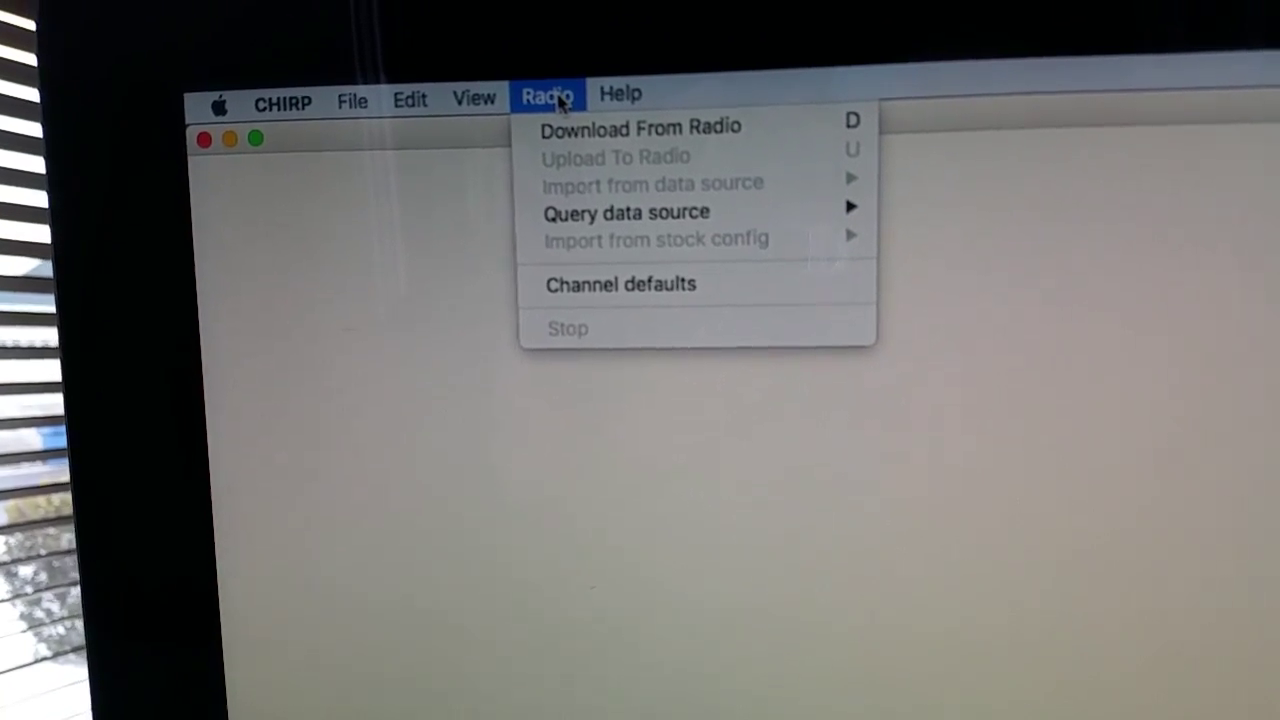
pyautogui.moveTo(640, 166)
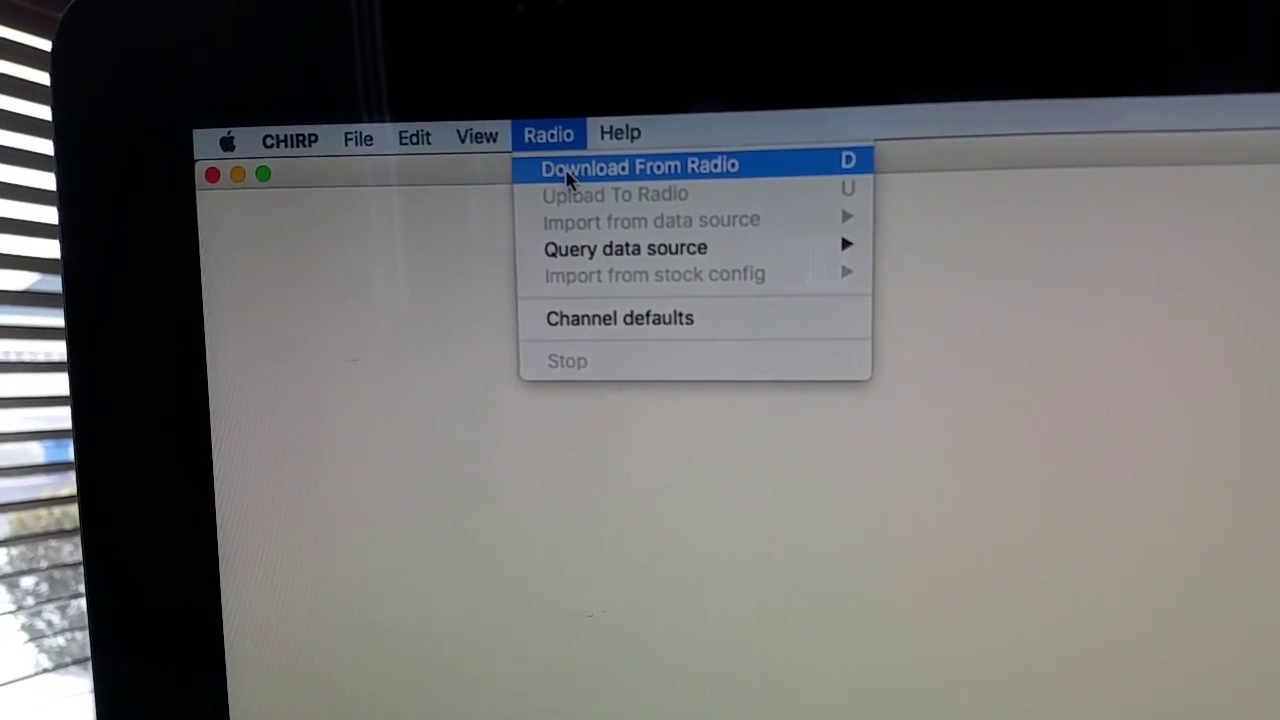
pyautogui.click(639, 165)
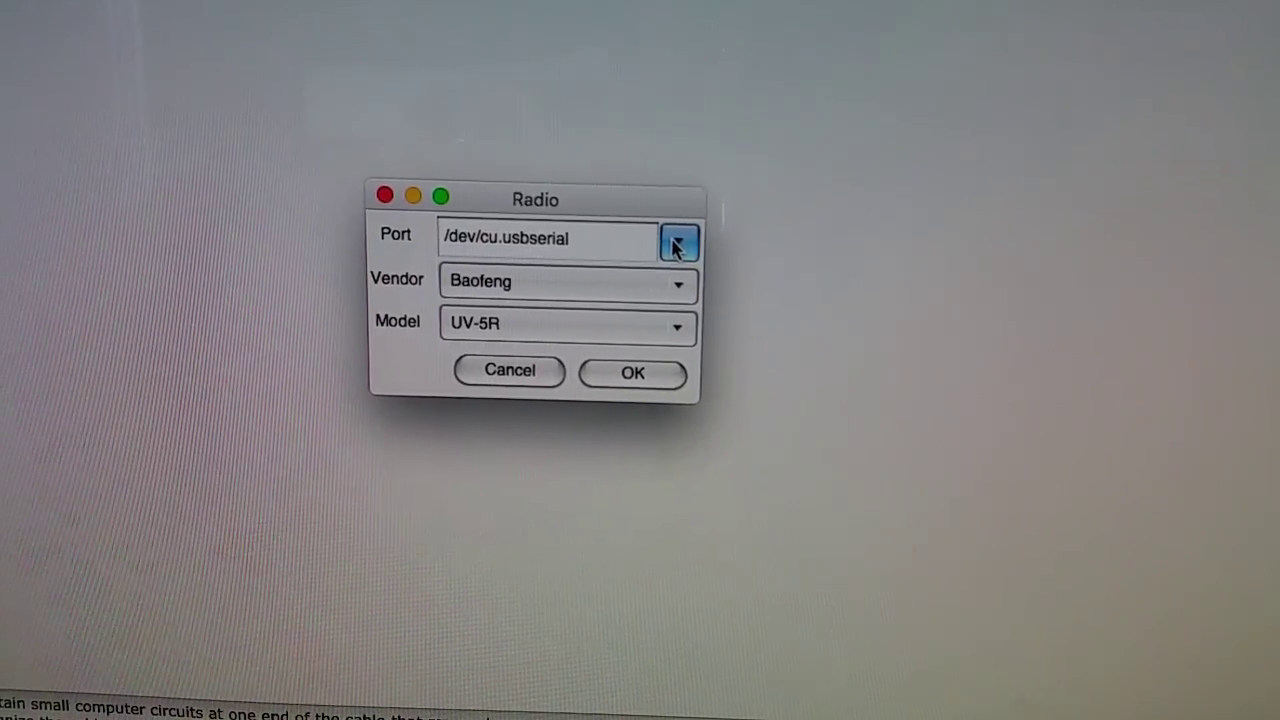
# - Choose /dev/cu.usbserial as the port and confirm vendor Baofeng, model UV-5R
pyautogui.click(678, 243)
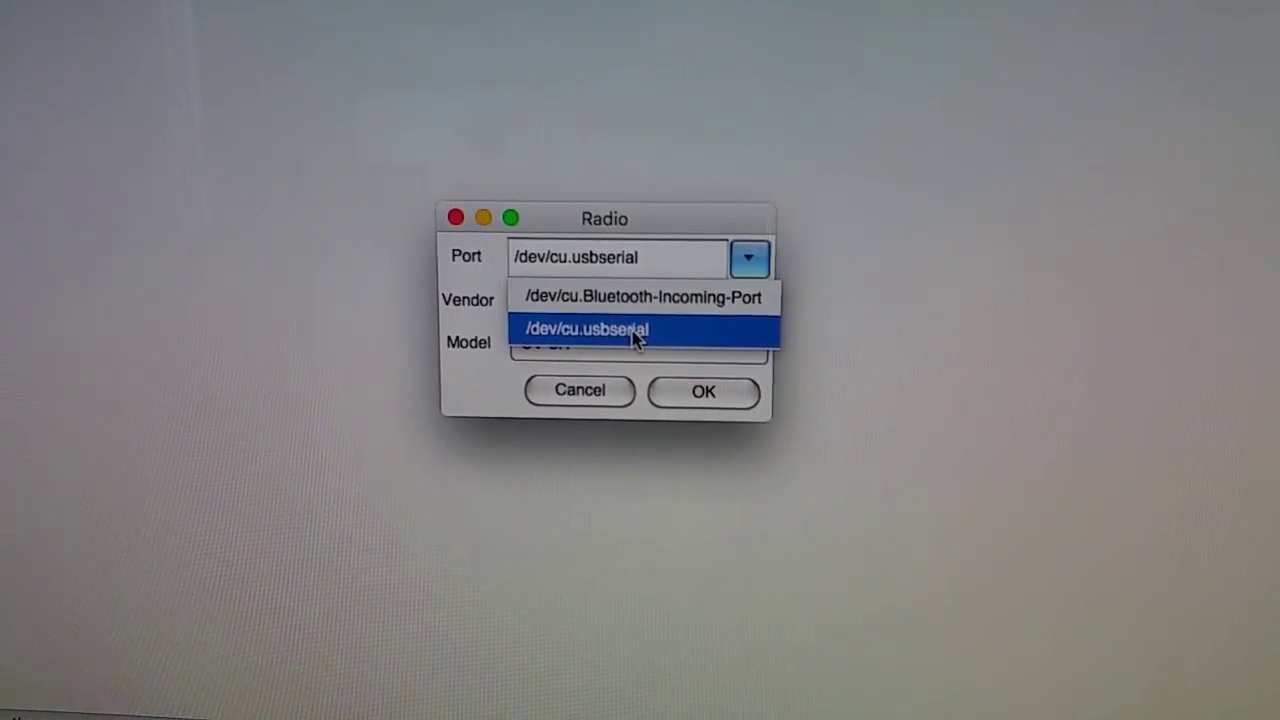
pyautogui.click(592, 329)
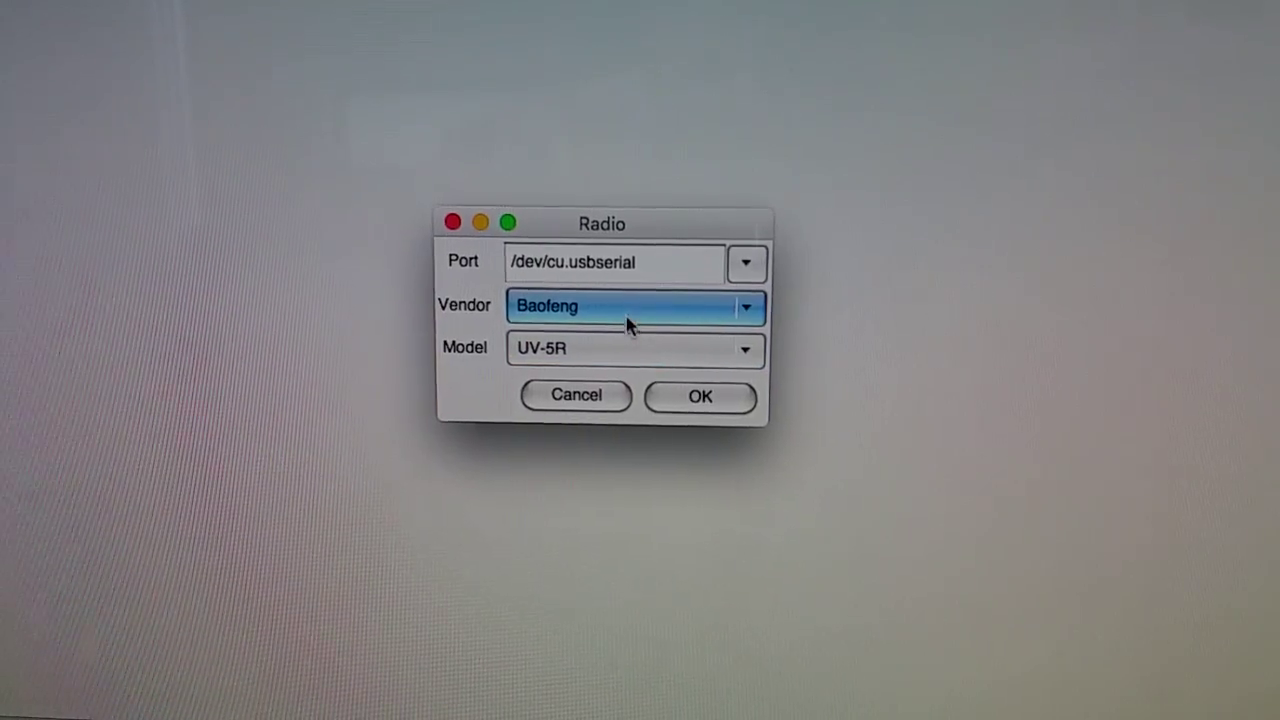
pyautogui.click(635, 347)
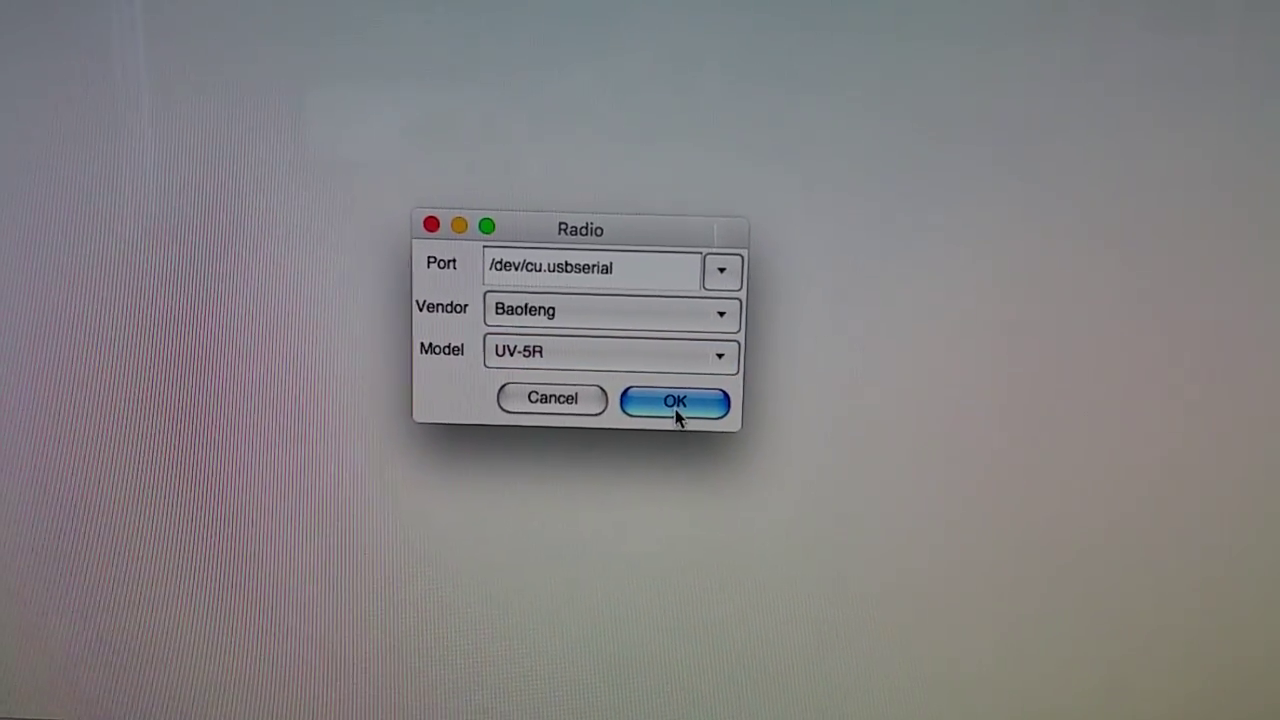
pyautogui.click(675, 401)
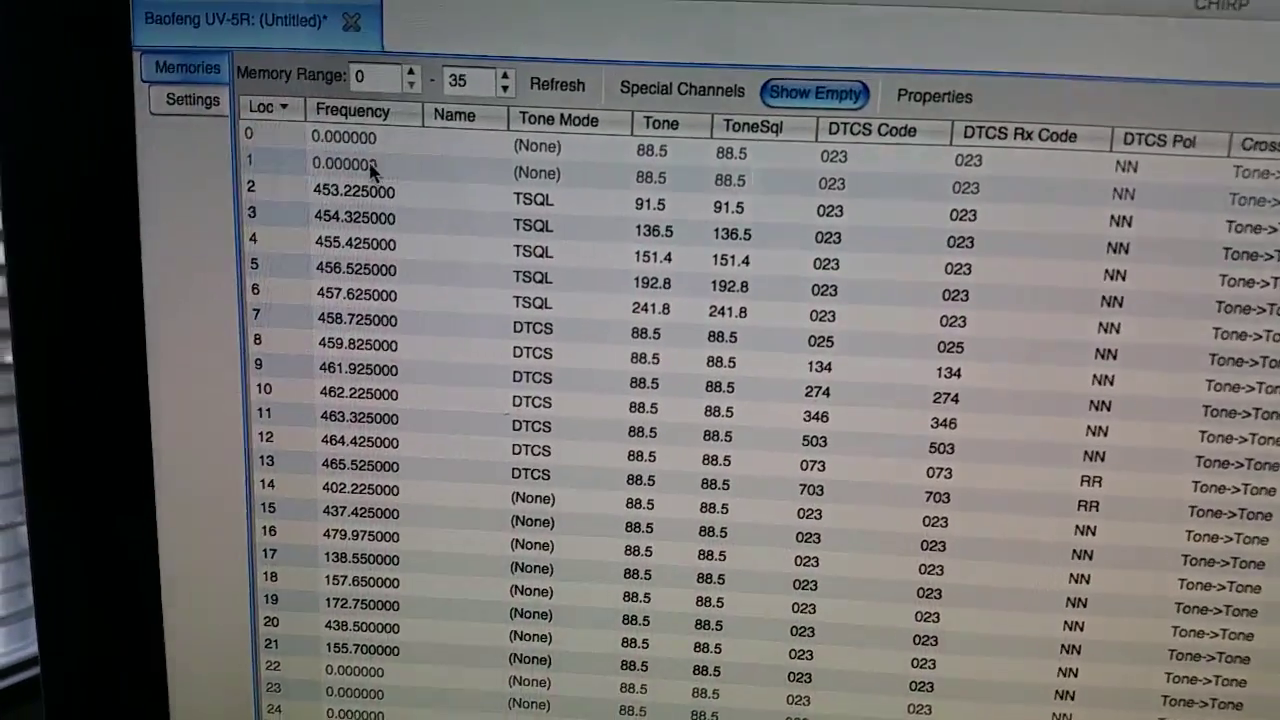
pyautogui.click(380, 162)
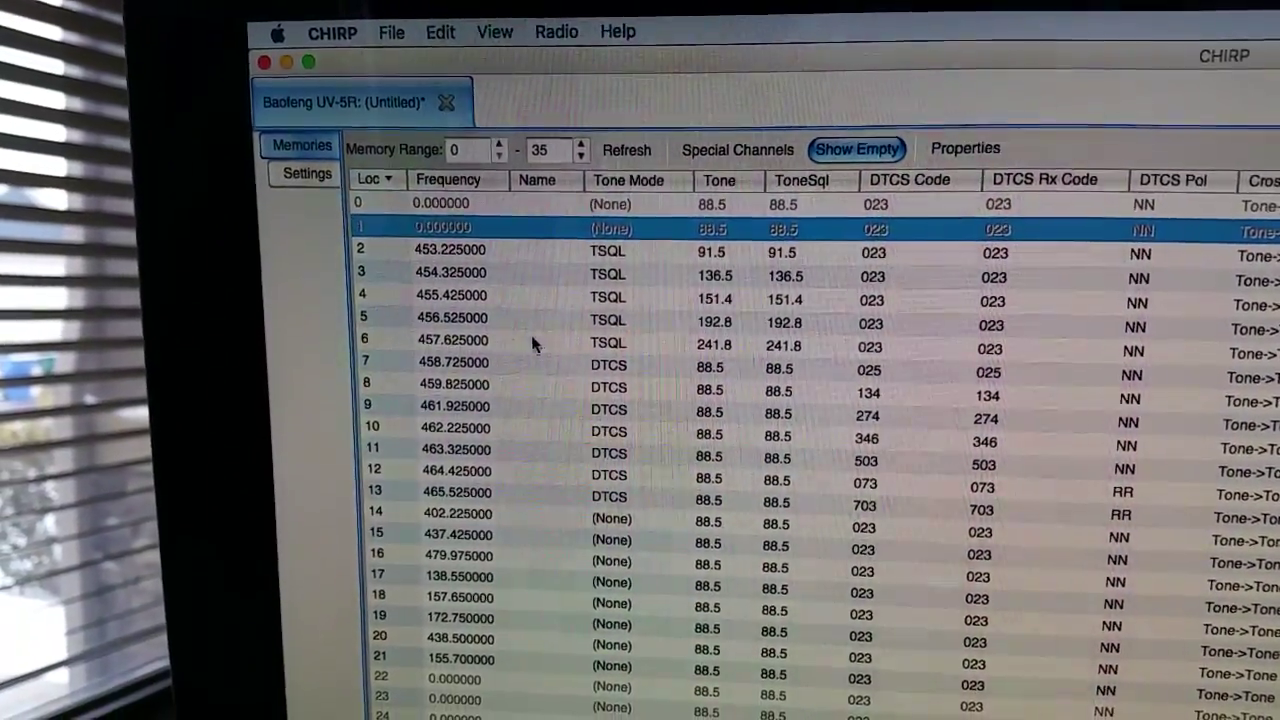
pyautogui.click(556, 31)
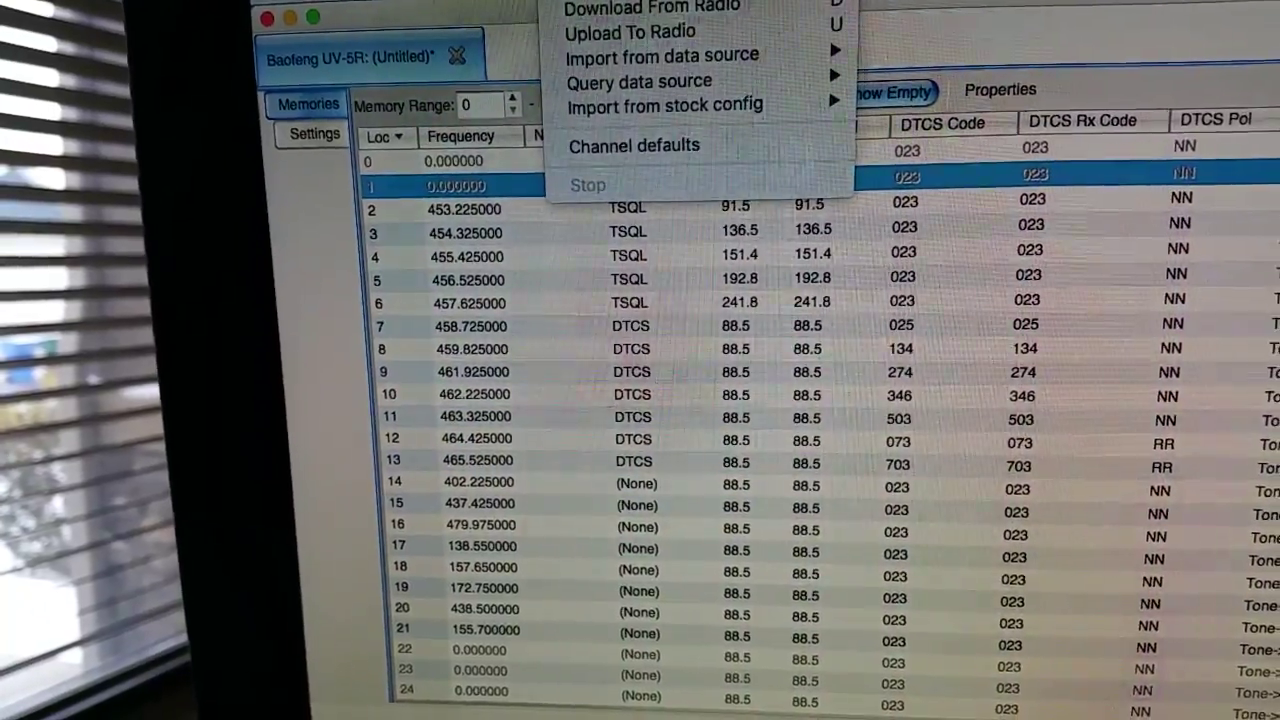